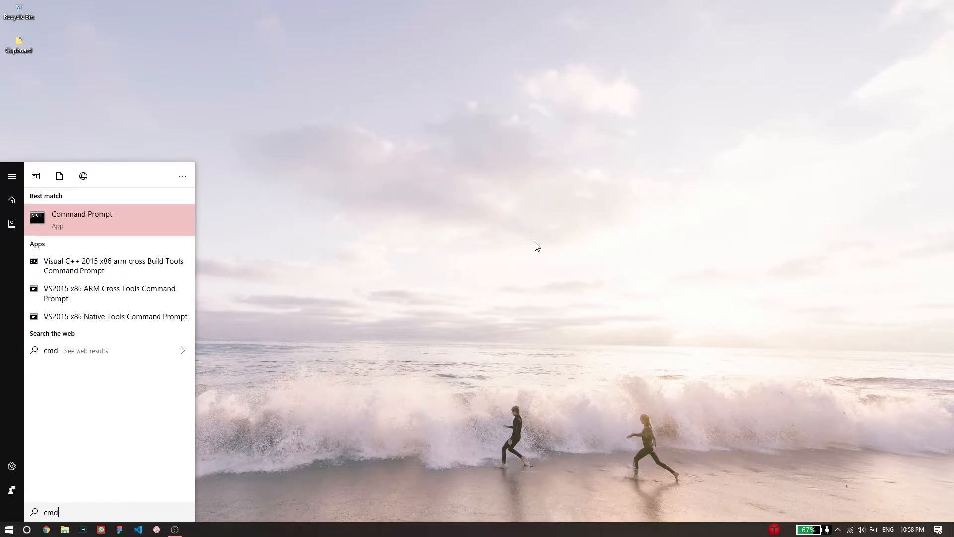
# Open Command Prompt and run 'pip install django' to install Django.
pyautogui.click(82, 219)
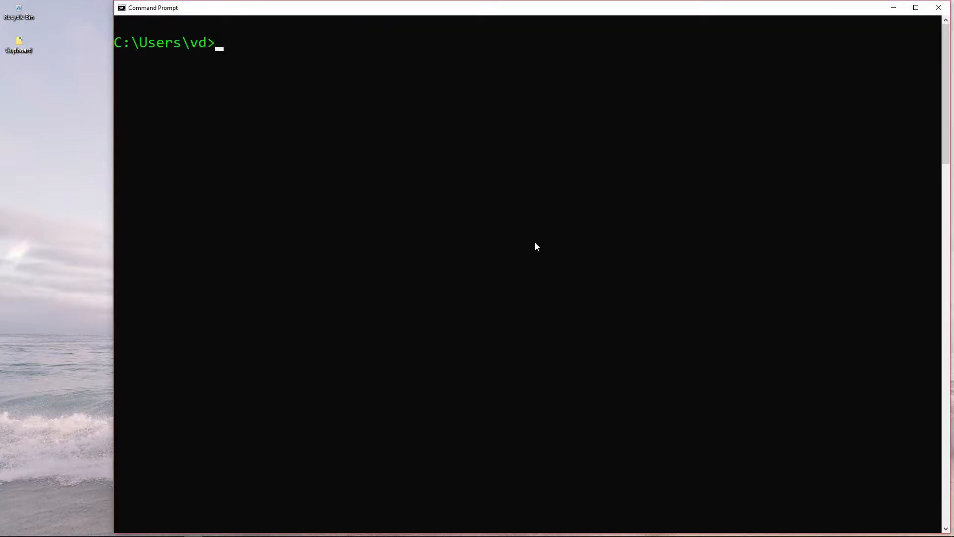
pyautogui.write('pip ins')
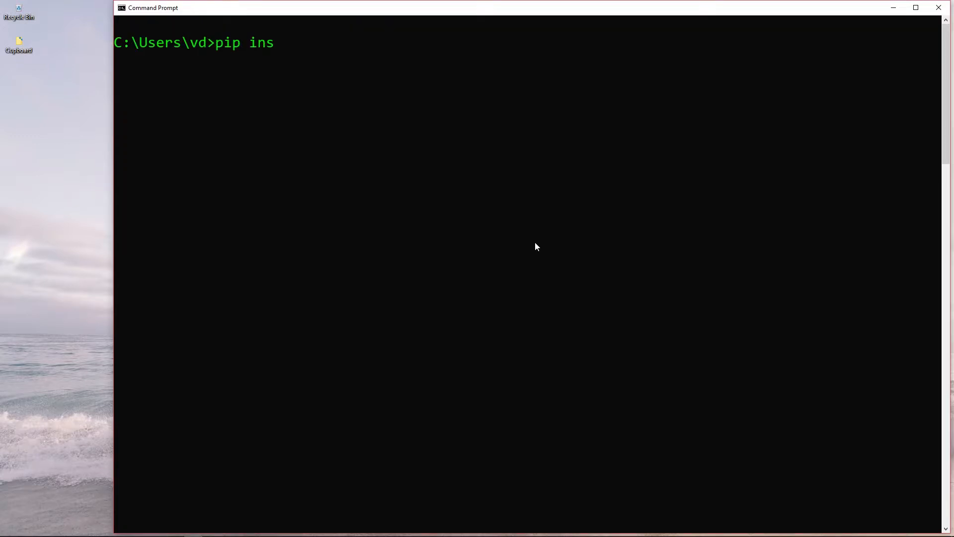
pyautogui.write('tall django')
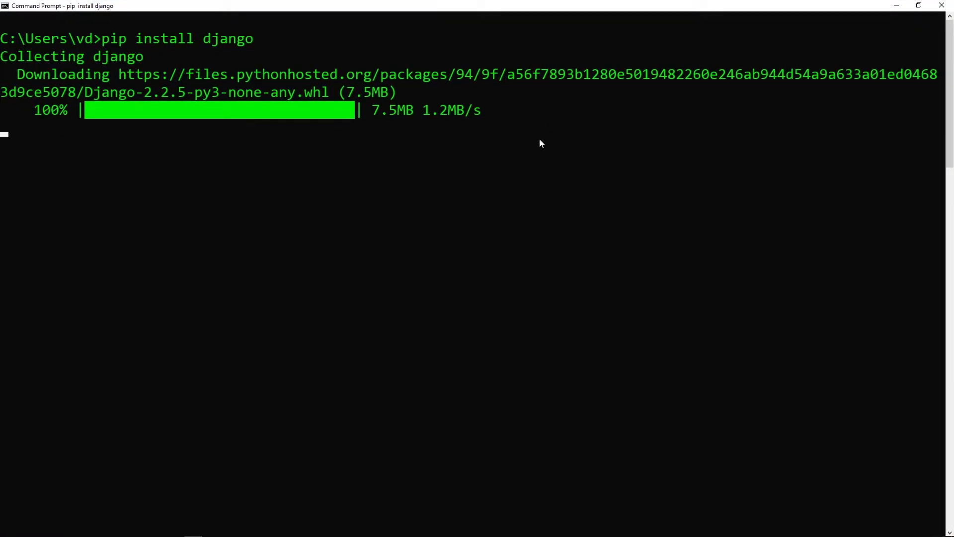
pyautogui.moveTo(117, 47)
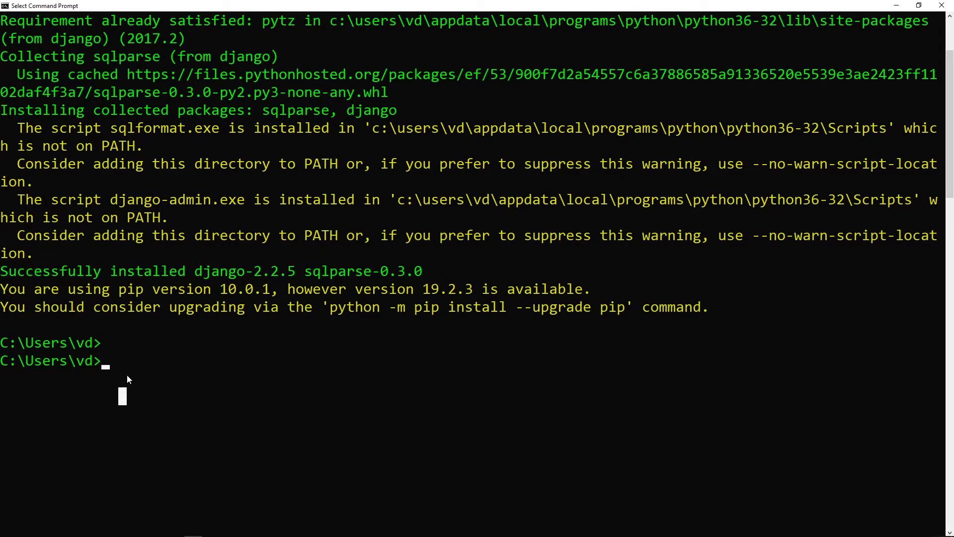
# Run 'django-admin' and scroll through its list of available subcommands.
pyautogui.scroll(-3)
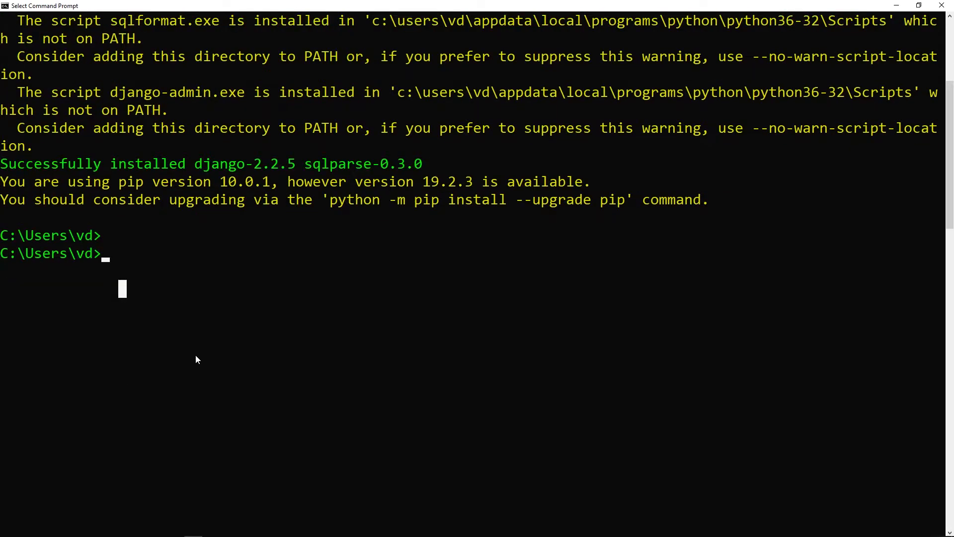
pyautogui.write('django-')
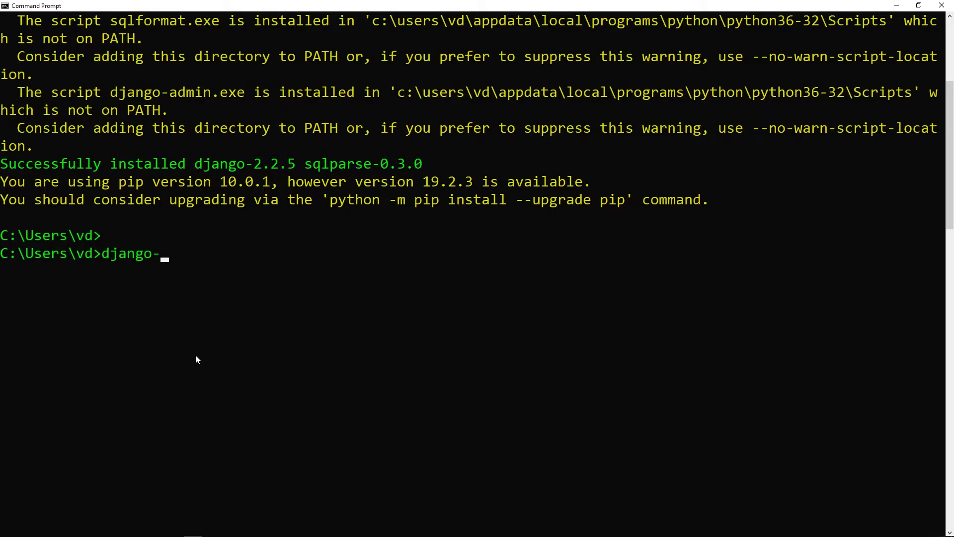
pyautogui.press('Return')
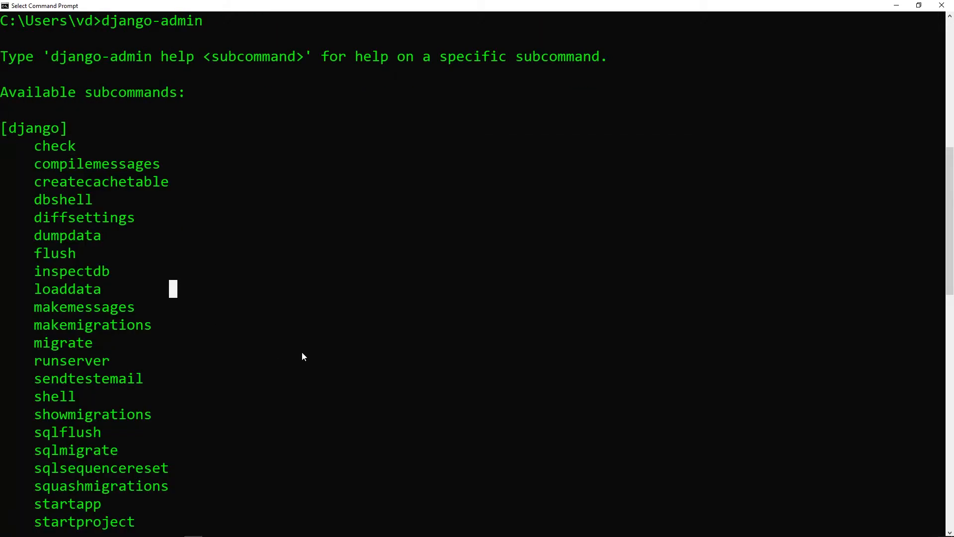
pyautogui.scroll(-3)
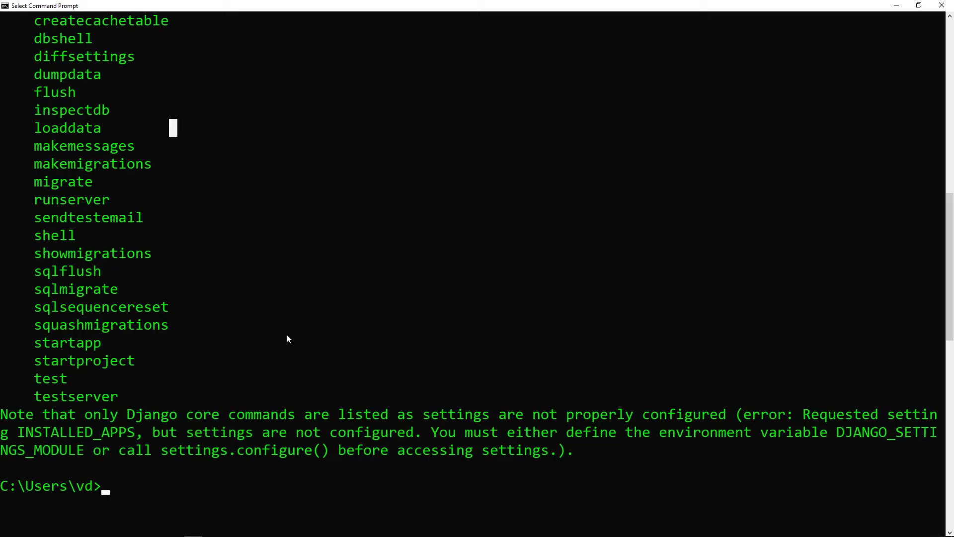
pyautogui.scroll(-3)
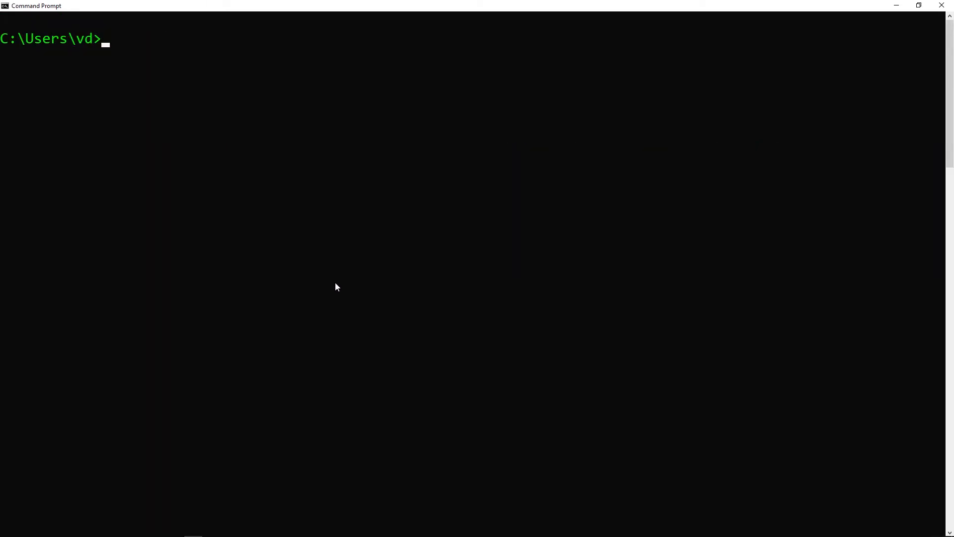
# Change to the Desktop folder and run 'django-admin startproject cms'.
pyautogui.write('cd De')
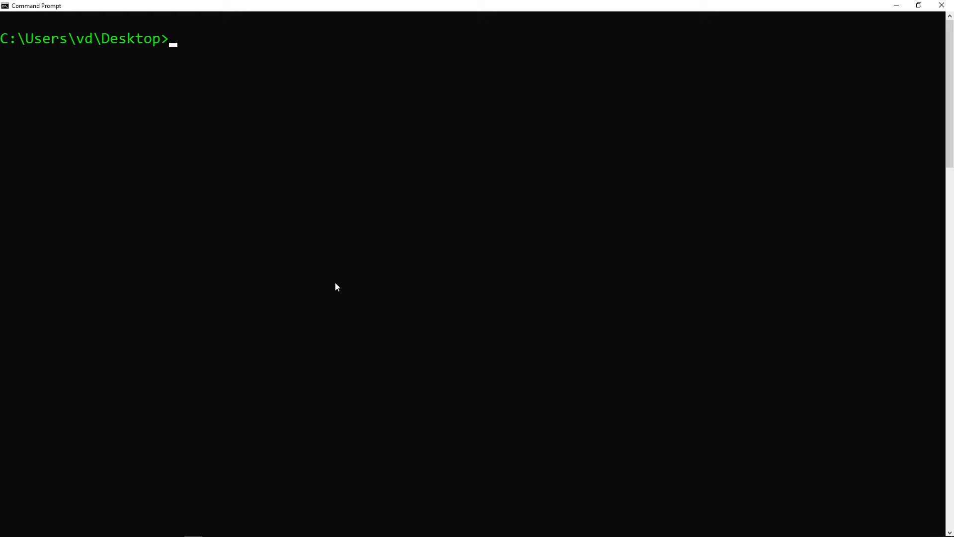
pyautogui.write('django')
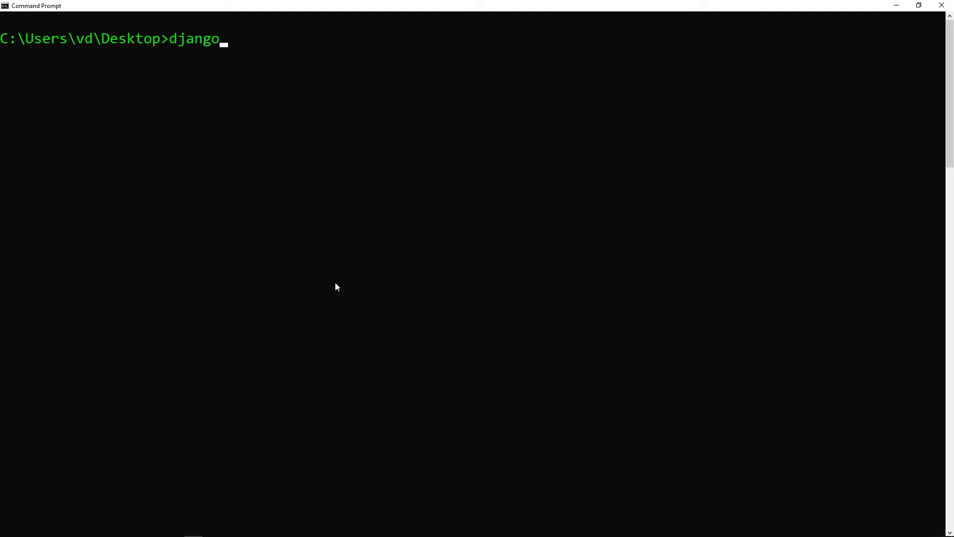
pyautogui.write('-admin st')
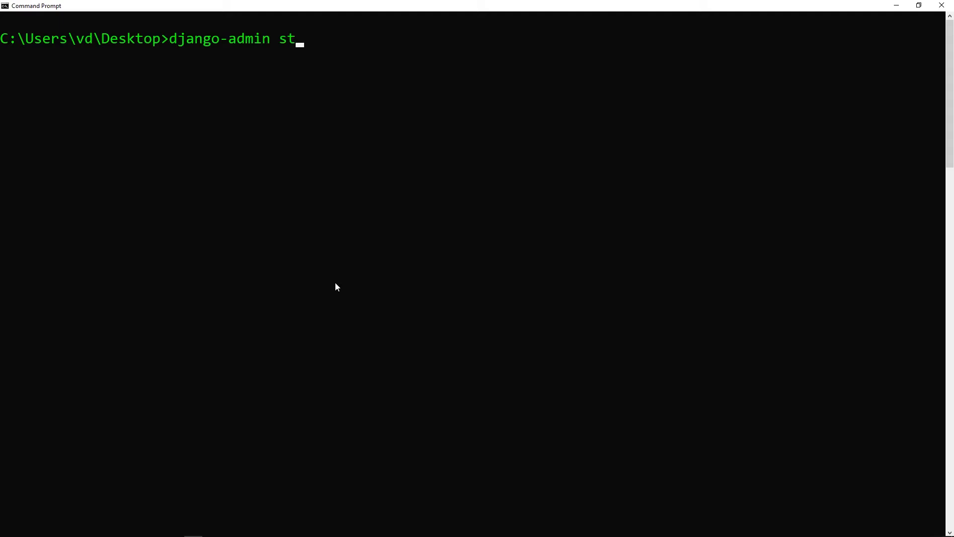
pyautogui.write('artproject')
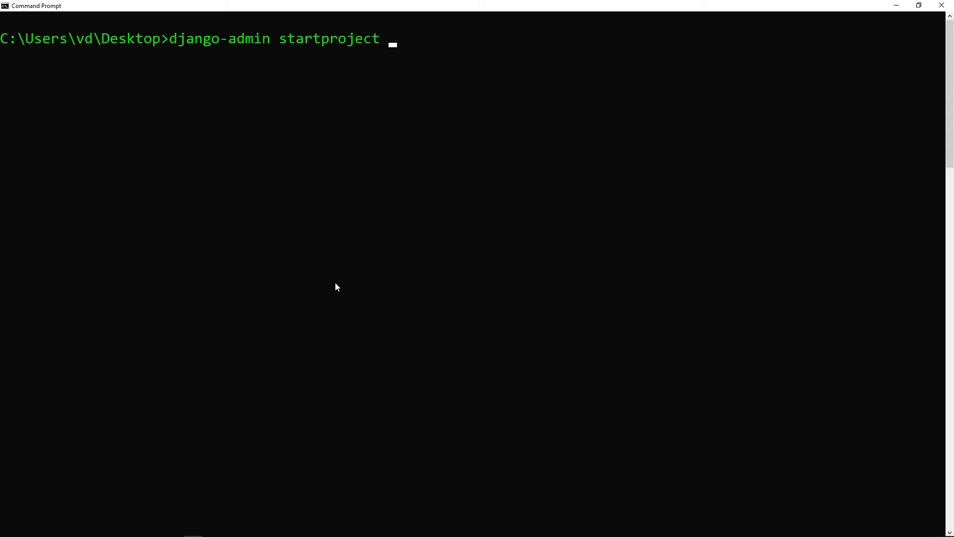
pyautogui.write('cms')
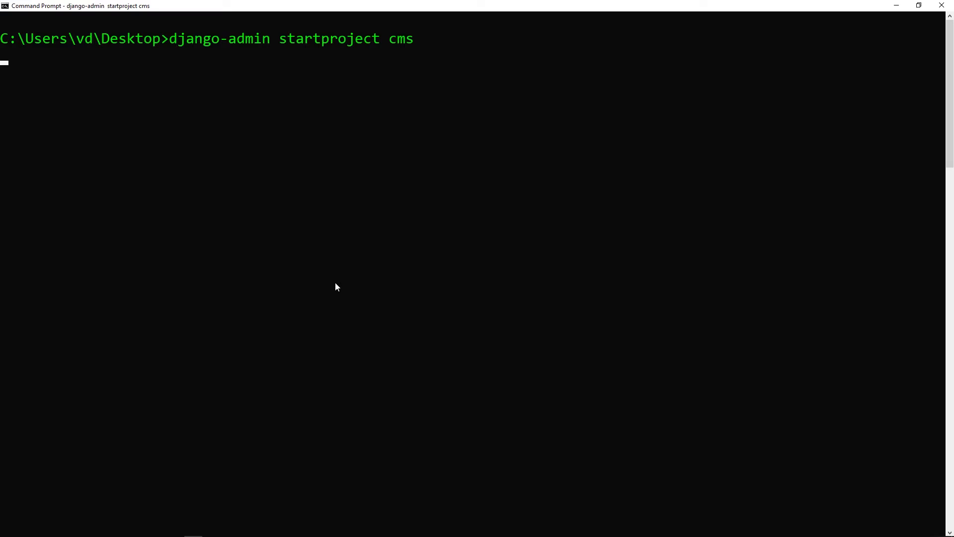
pyautogui.press('Return')
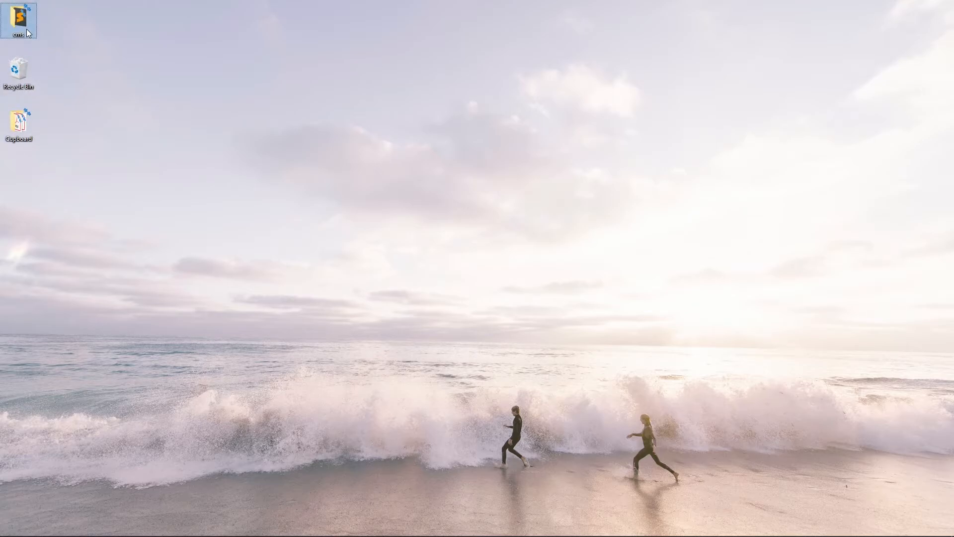
# Browse the cms folder's manage.py and inner cms folder's files, then return to the top folder.
pyautogui.doubleClick(18, 22)
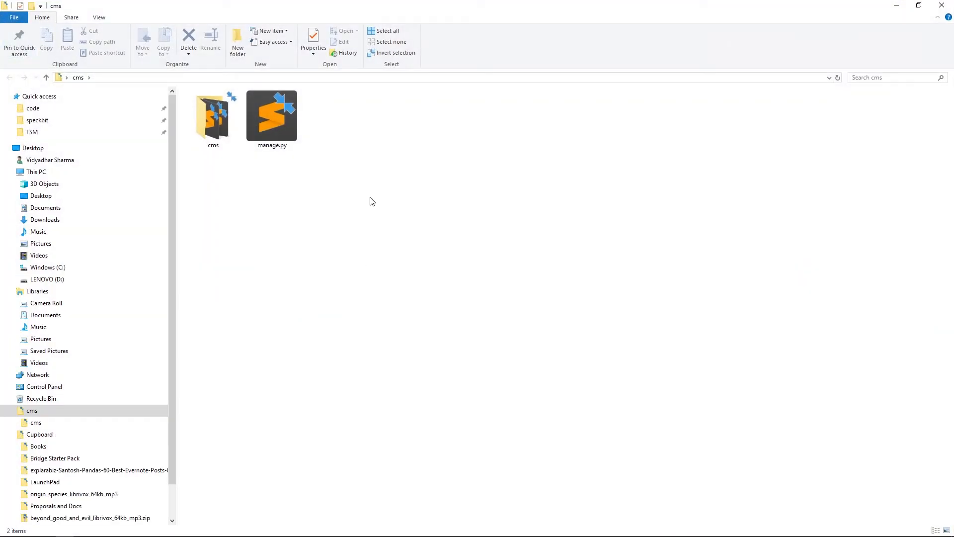
pyautogui.click(271, 116)
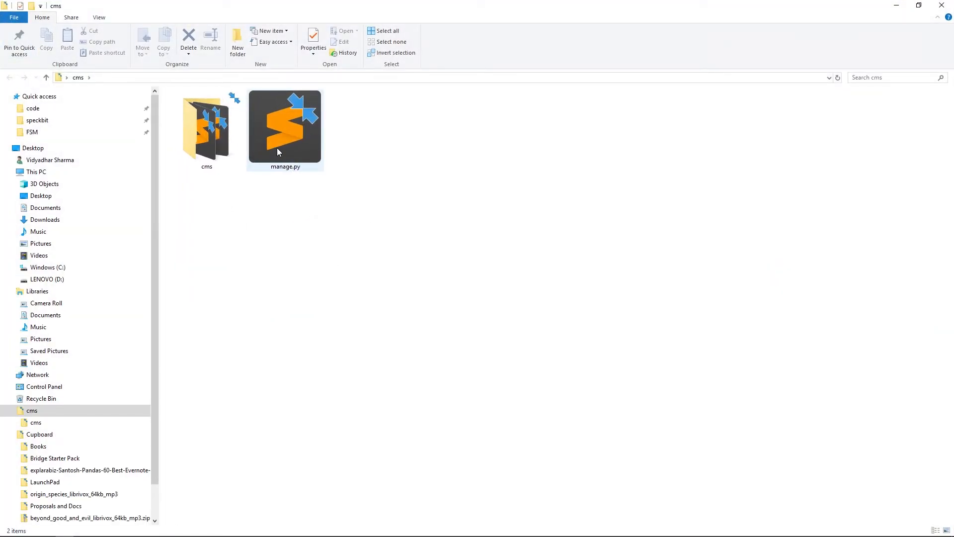
pyautogui.moveTo(295, 150)
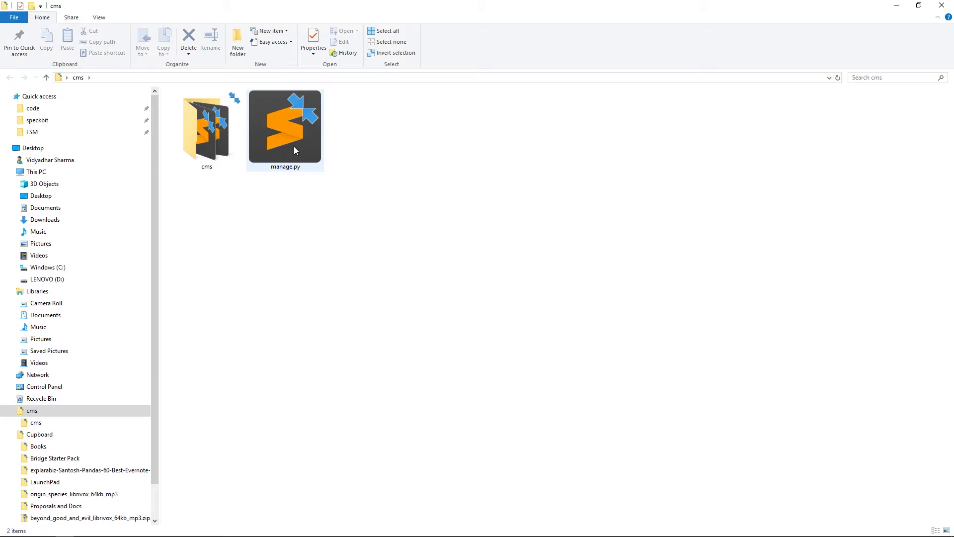
pyautogui.click(206, 127)
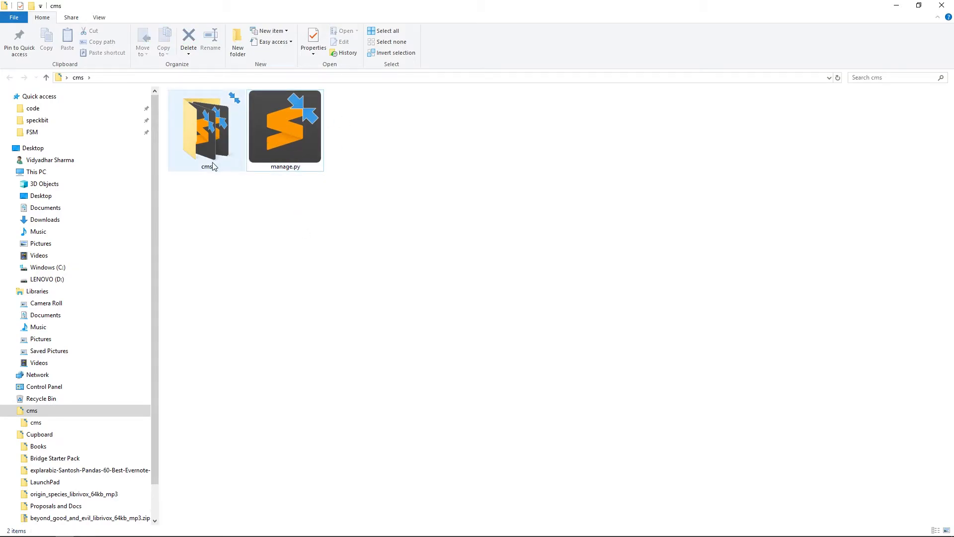
pyautogui.doubleClick(206, 125)
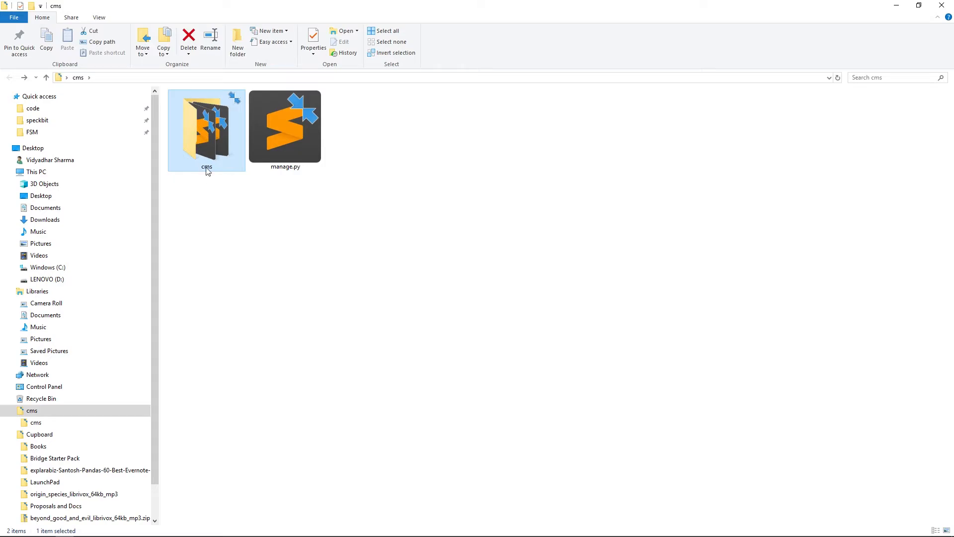
pyautogui.moveTo(236, 154)
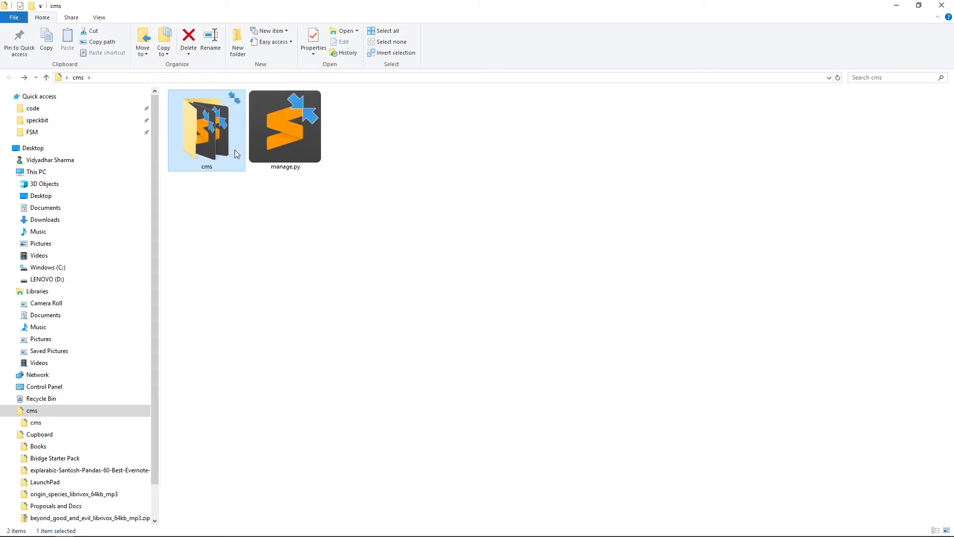
pyautogui.moveTo(224, 171)
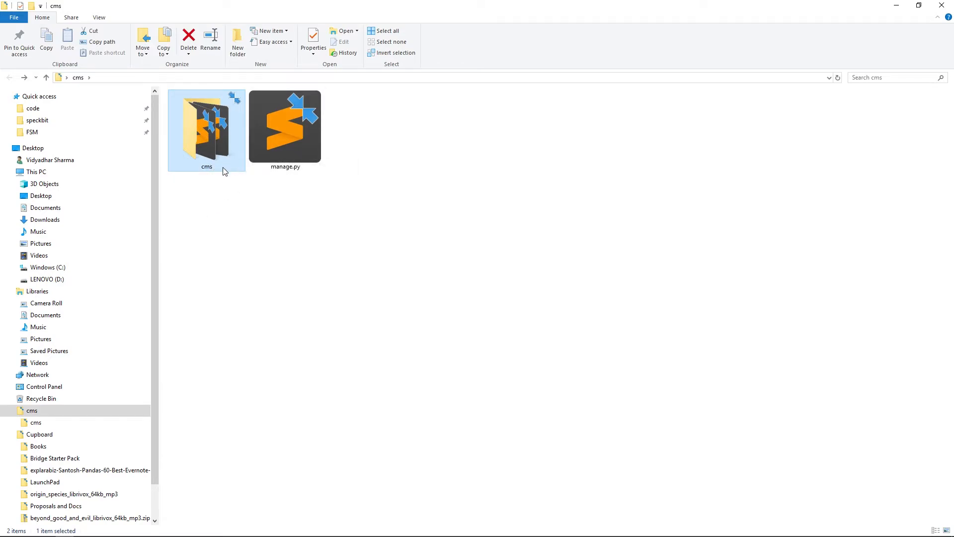
pyautogui.doubleClick(206, 125)
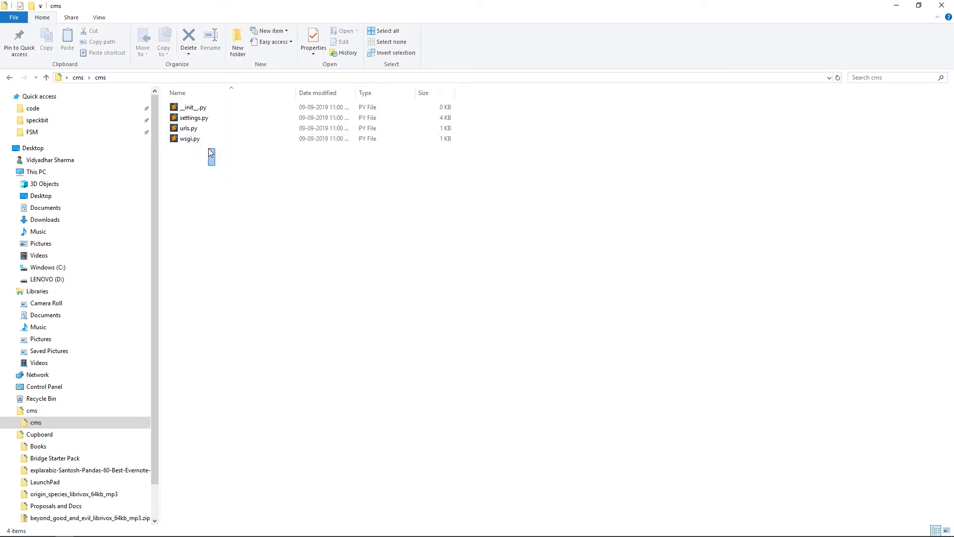
pyautogui.moveTo(206, 194)
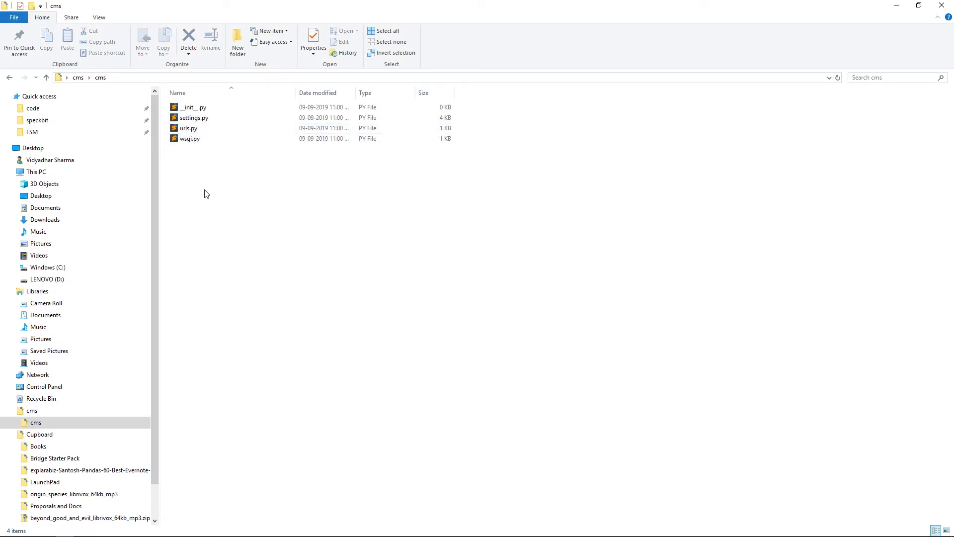
pyautogui.click(45, 77)
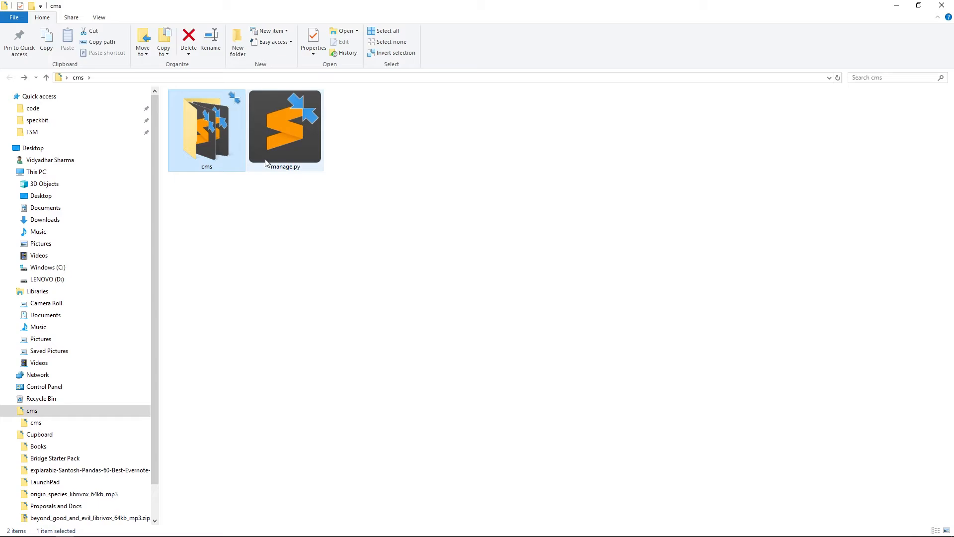
pyautogui.click(284, 124)
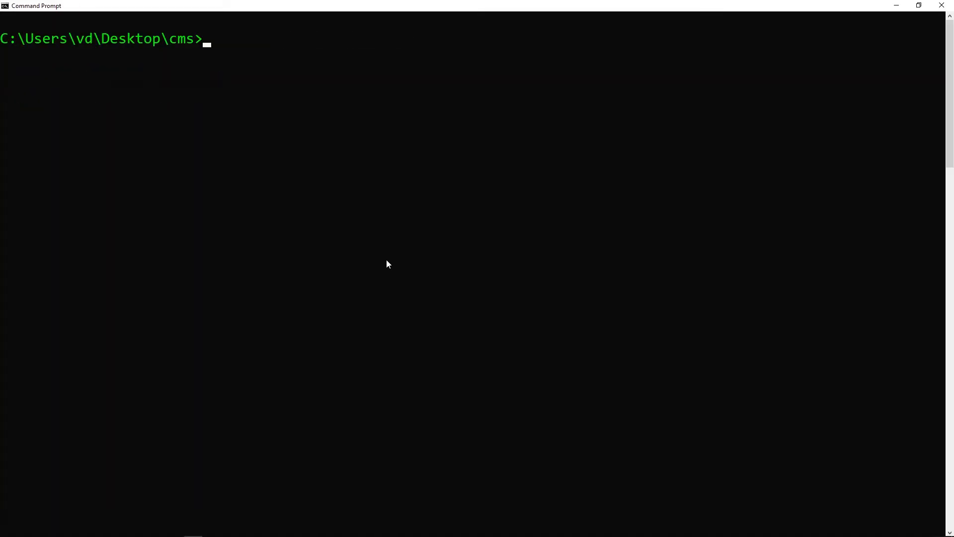
# Run 'python manage.py runserver' to start the cms development server.
pyautogui.write('python manage.py r')
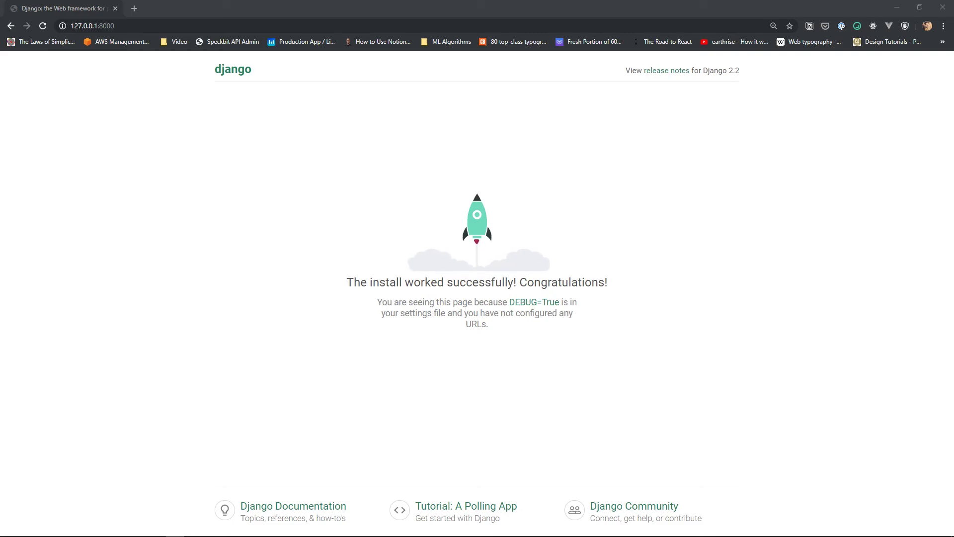
pyautogui.moveTo(873, 354)
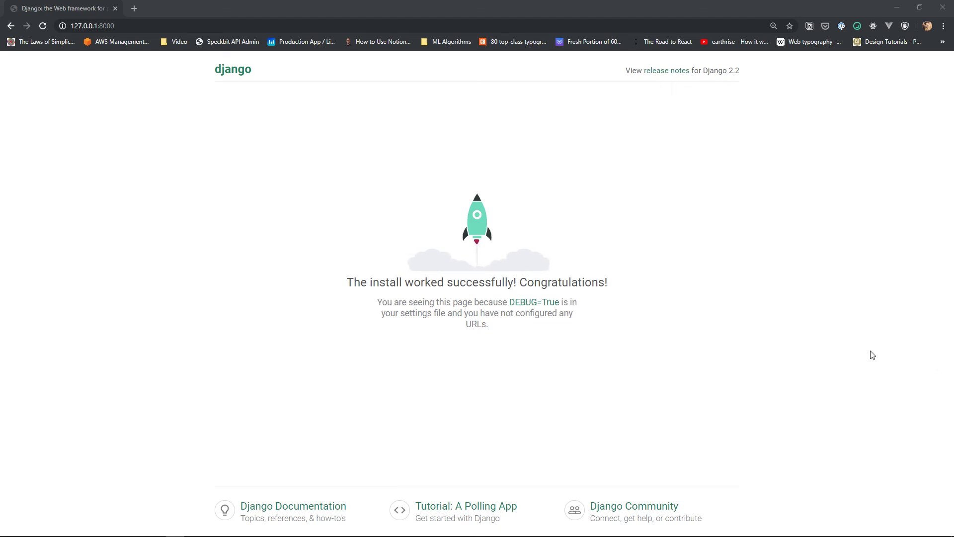
pyautogui.moveTo(283, 514)
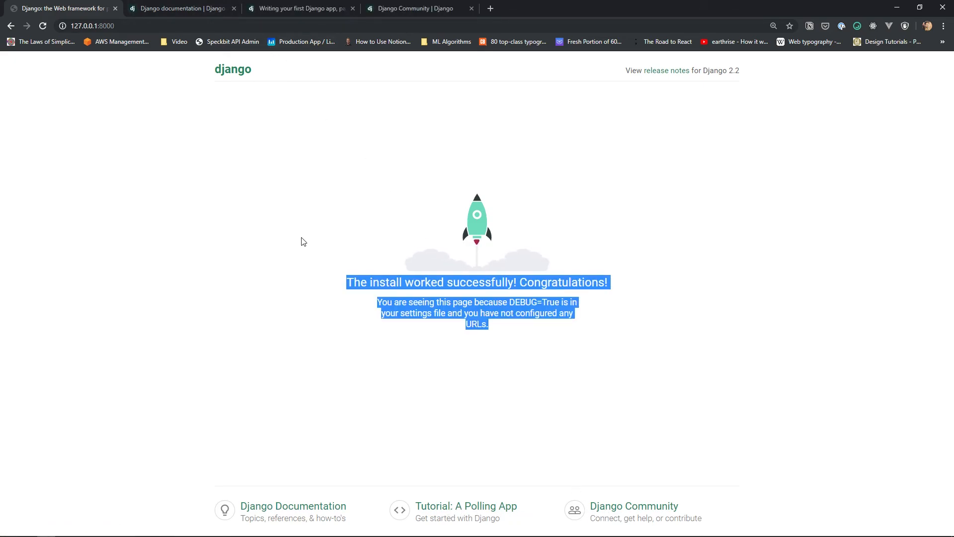
# Click on the Django welcome page at 127.0.0.1:8000 to deselect the welcome text.
pyautogui.click(303, 241)
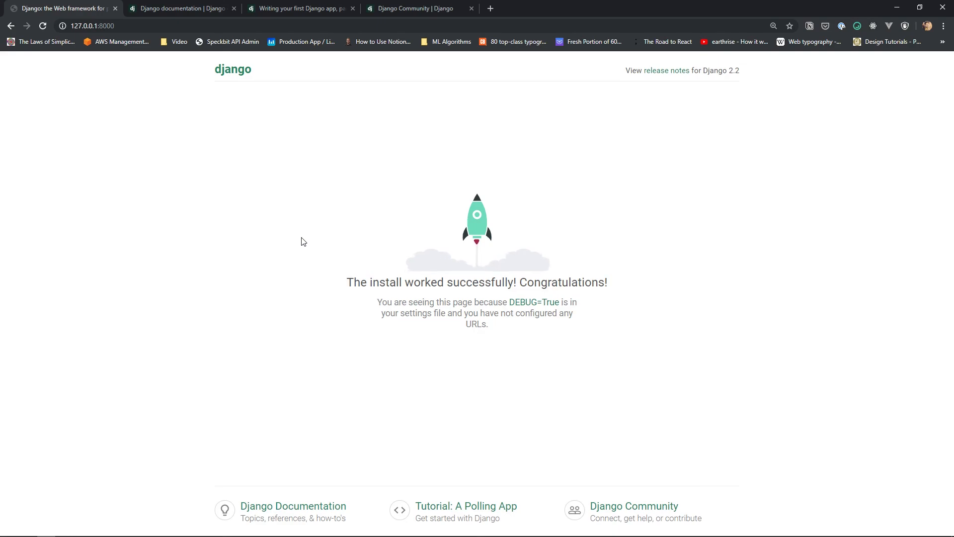
pyautogui.moveTo(298, 238)
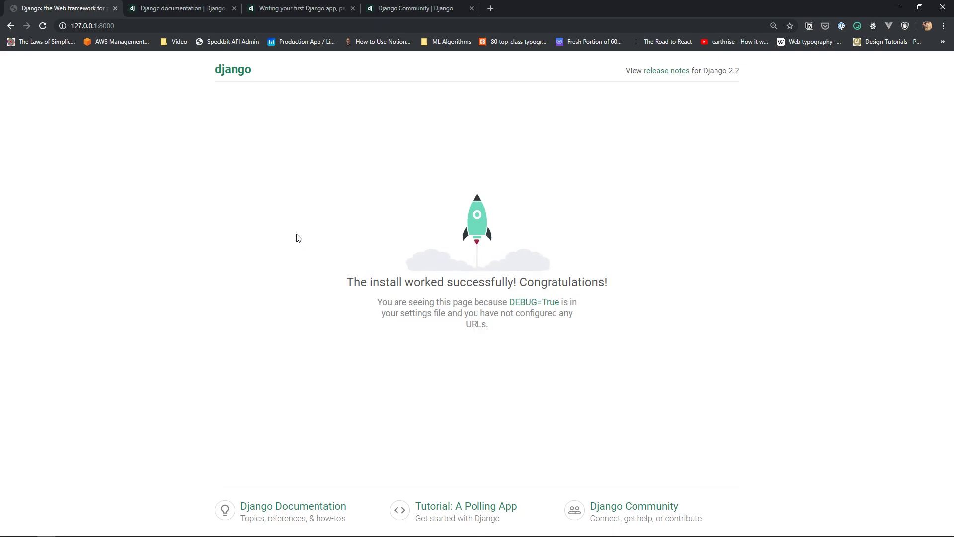